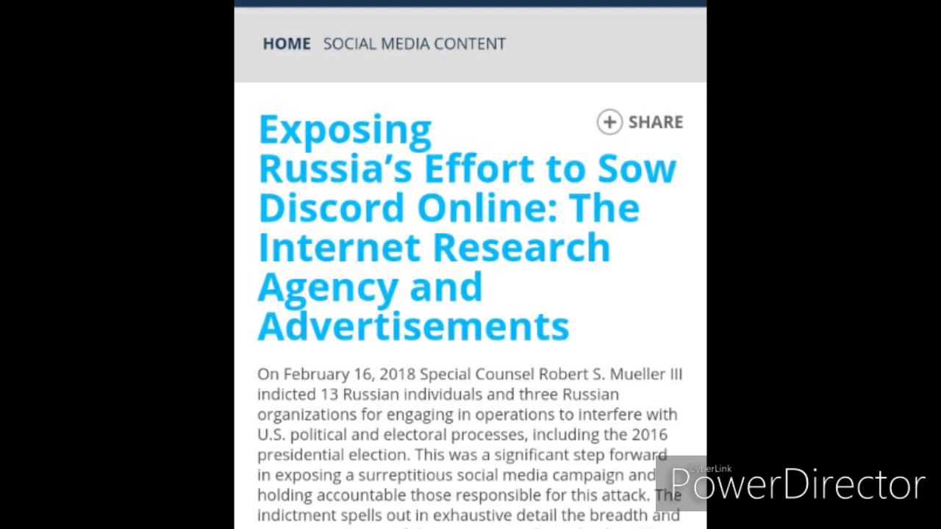
scroll(up, 3)
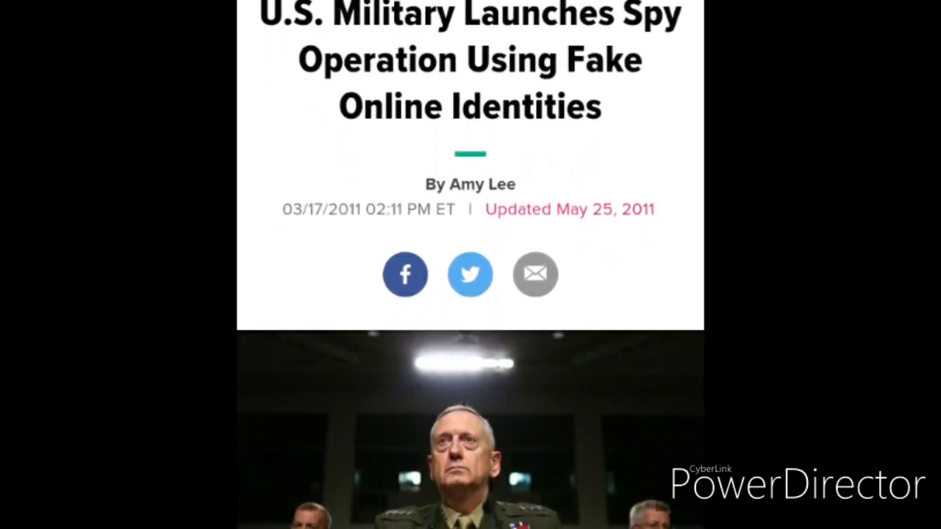
scroll(down, 3)
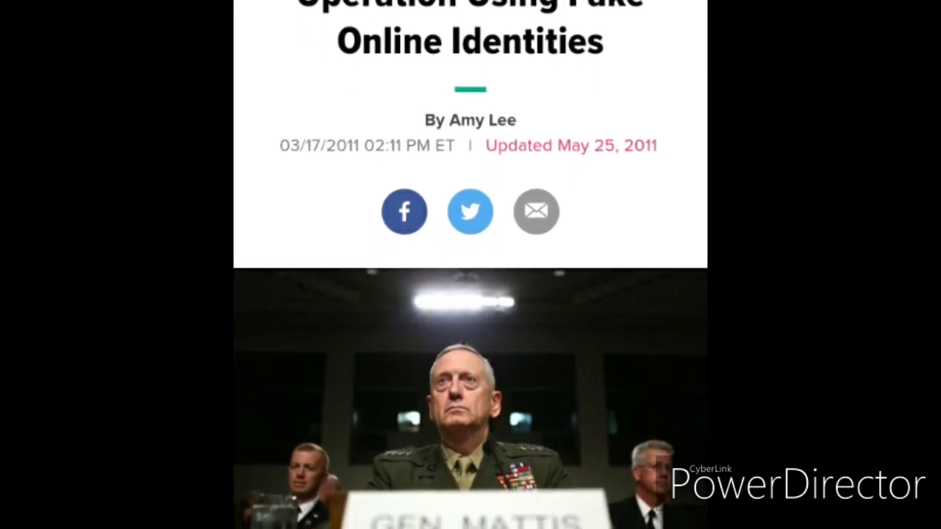
scroll(down, 3)
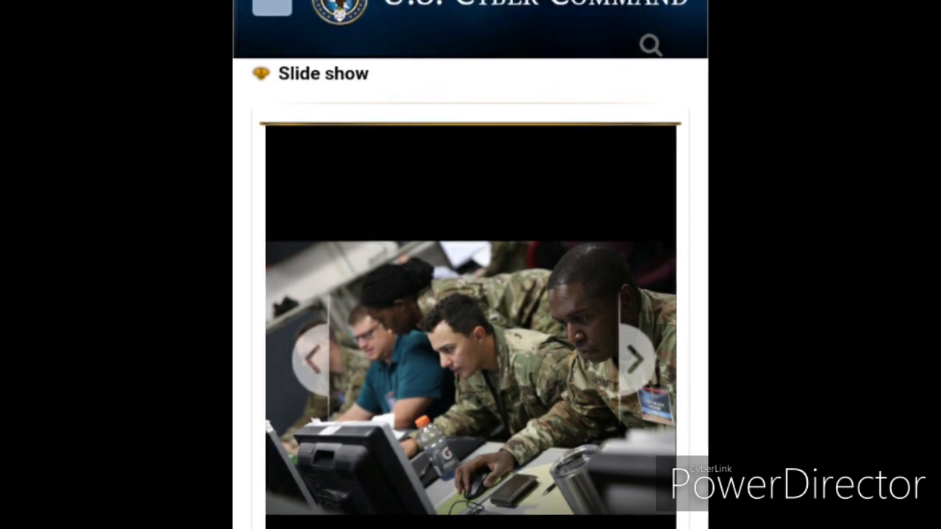
scroll(down, 3)
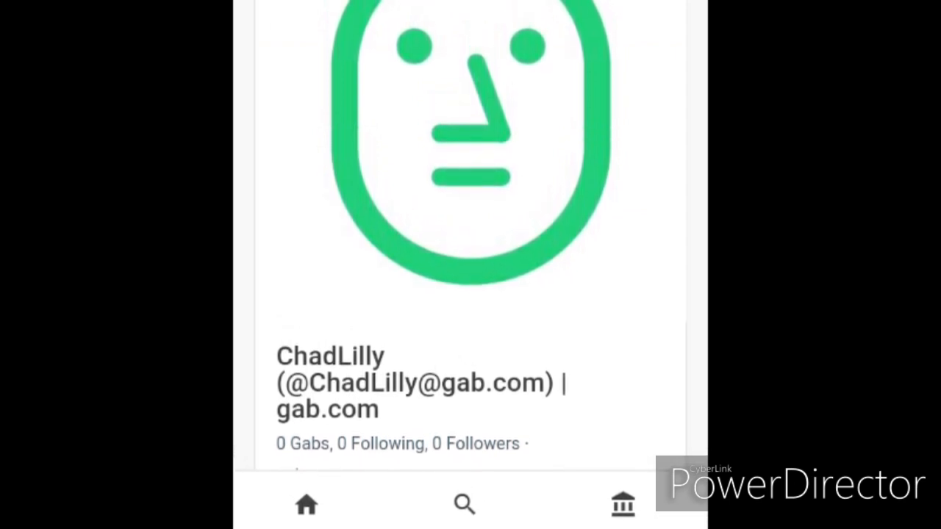
scroll(down, 3)
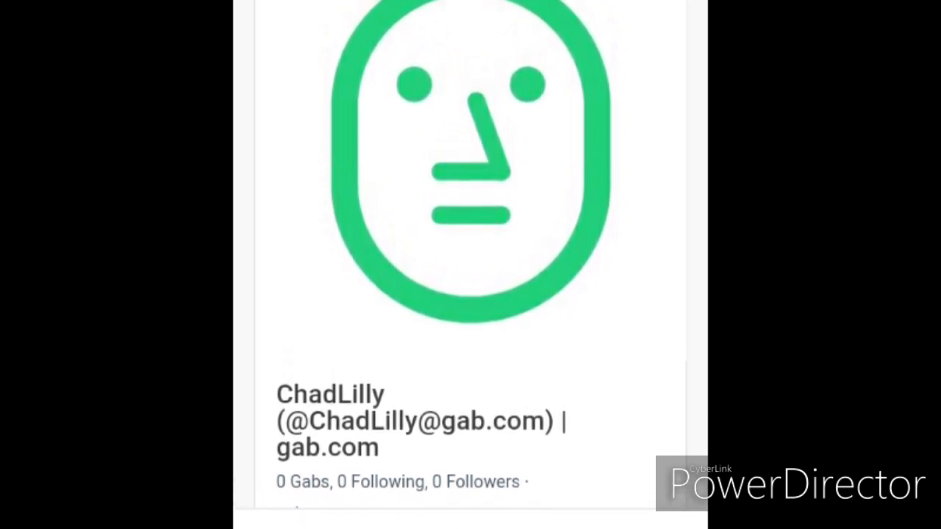
scroll(down, 3)
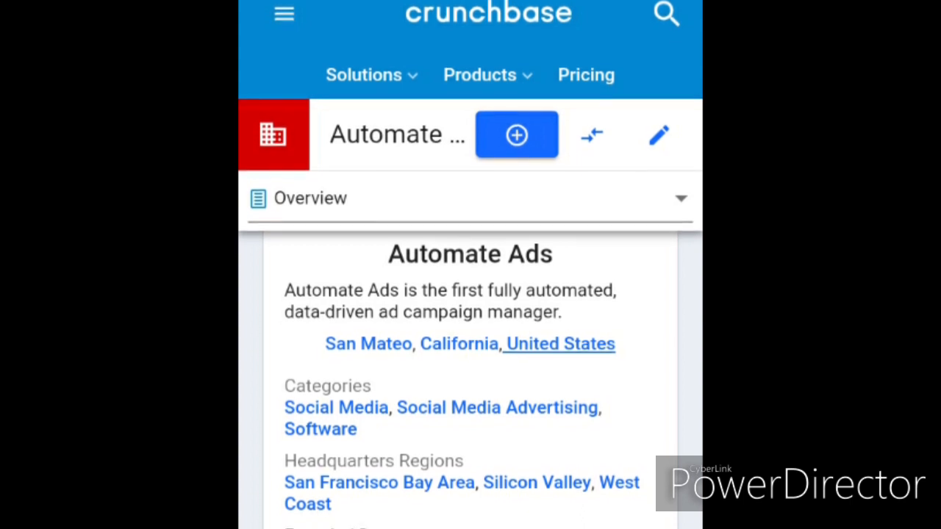
scroll(down, 3)
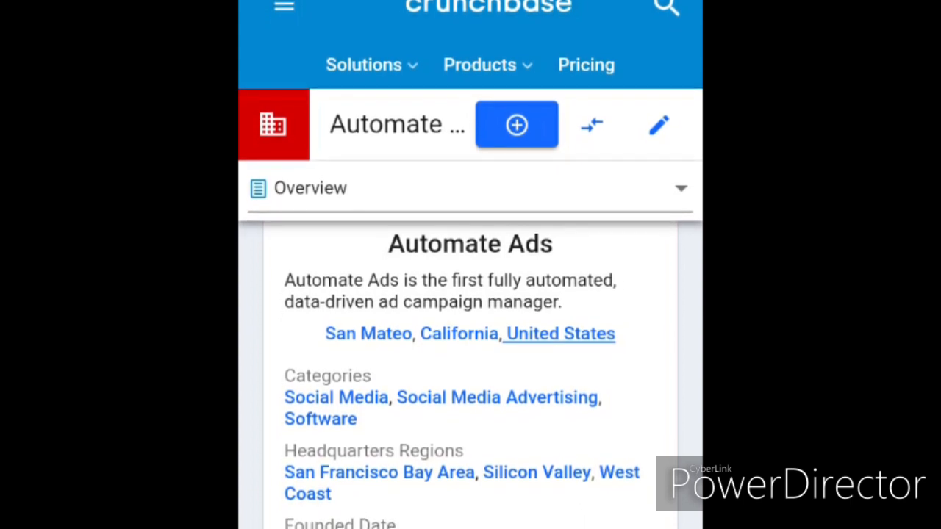
scroll(down, 3)
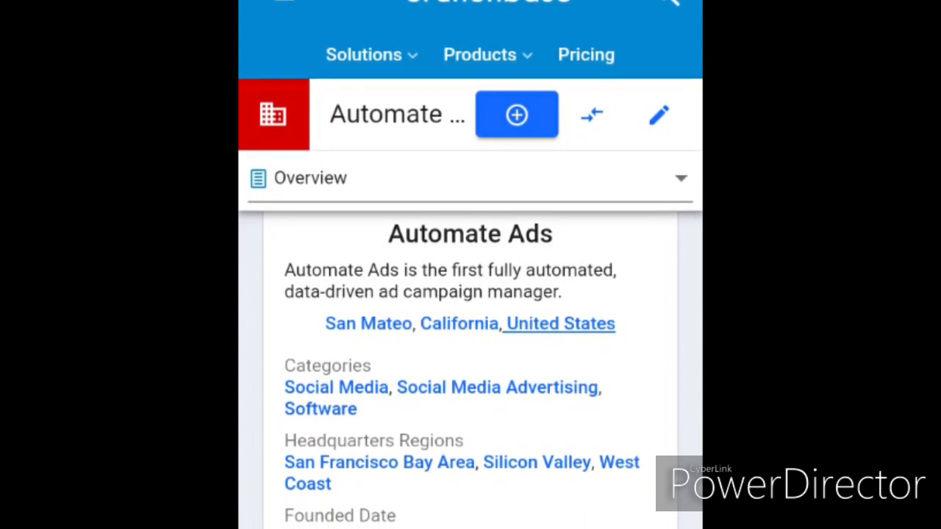
scroll(down, 3)
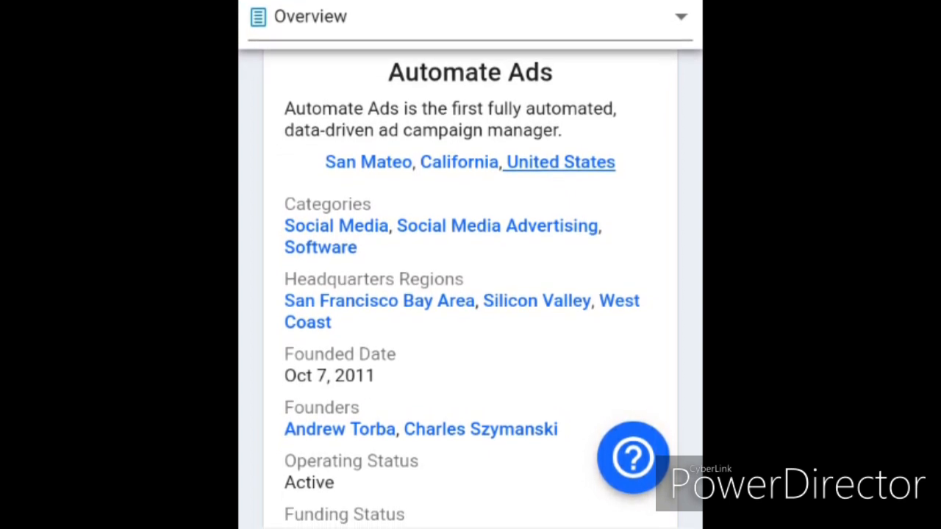
scroll(down, 3)
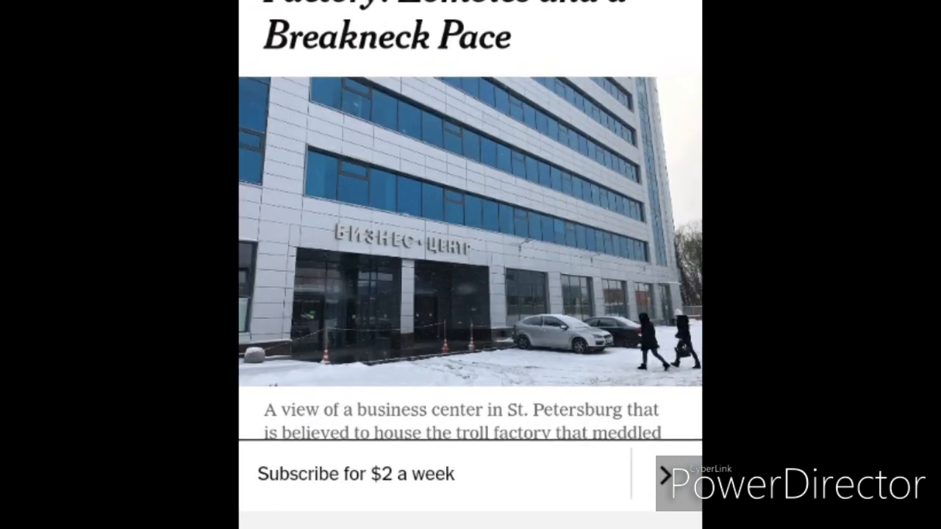
scroll(down, 3)
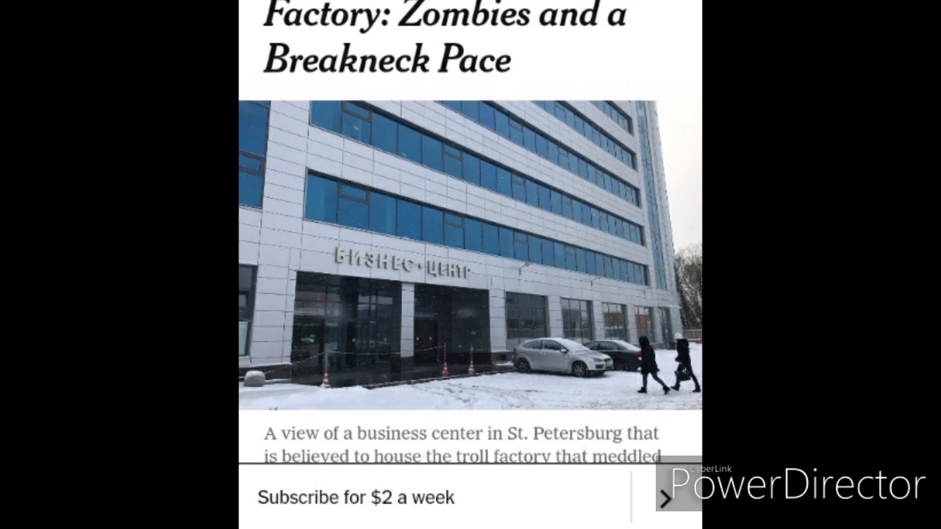
scroll(down, 3)
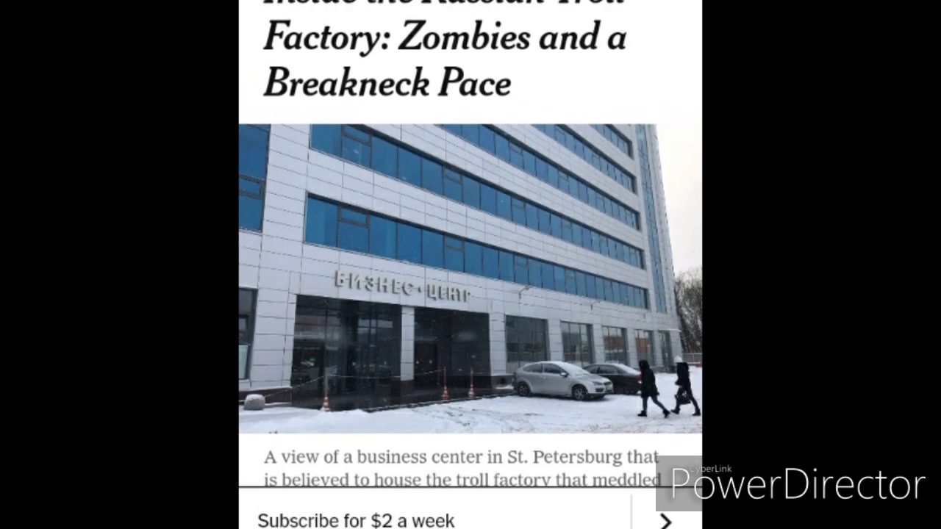
scroll(down, 3)
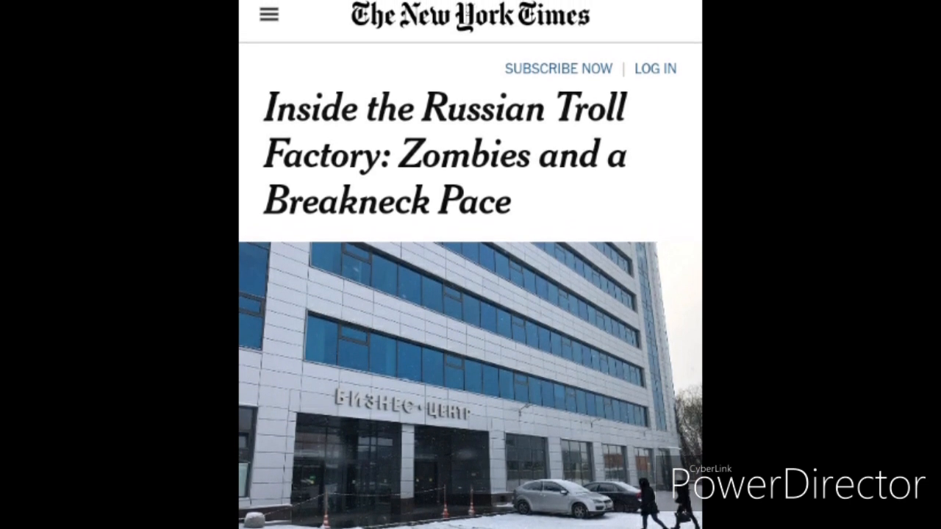
scroll(down, 3)
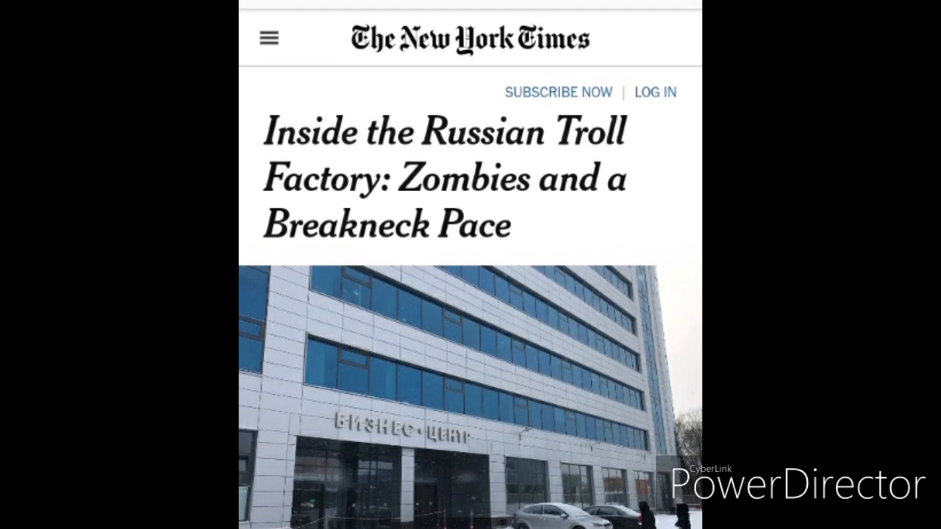